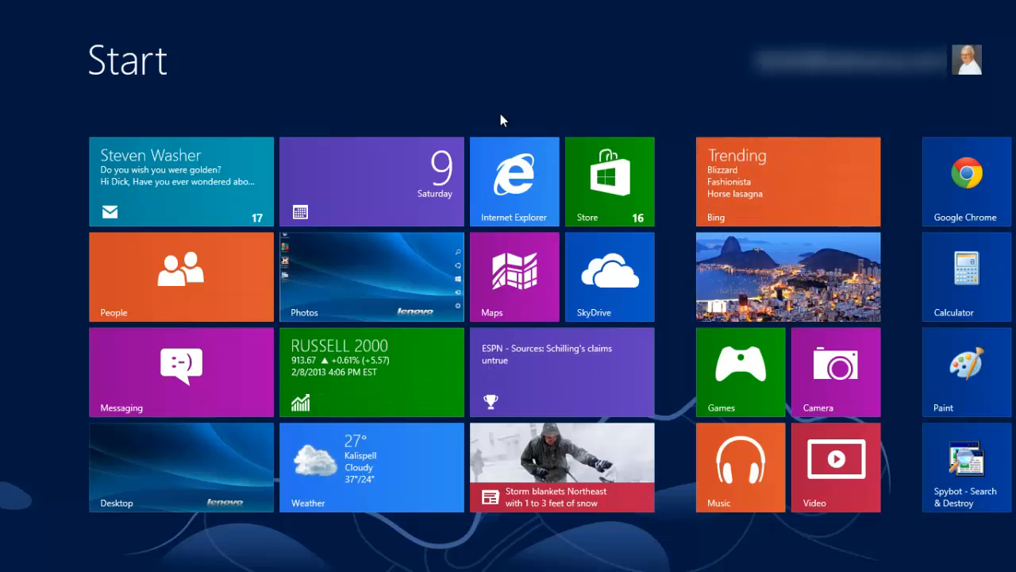
Search the Start screen apps for 'task' with Win+Q to find Task Manager.
key(win+q)
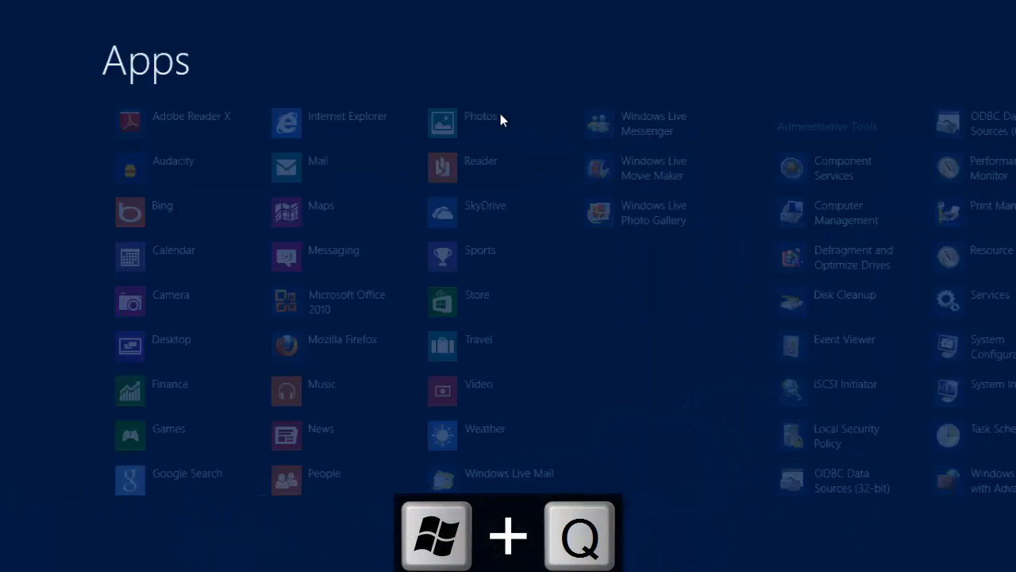
text(t)
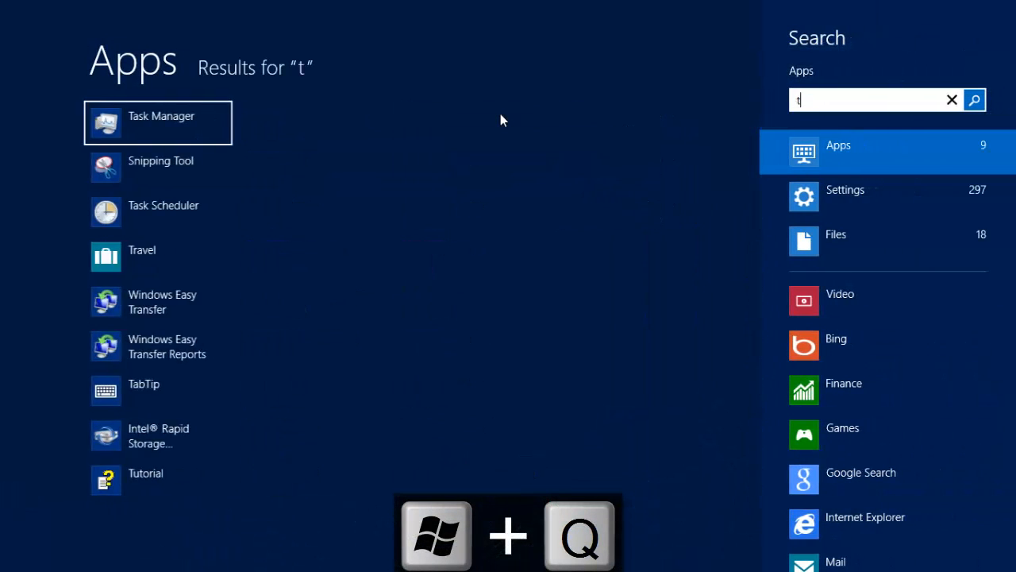
text(ask)
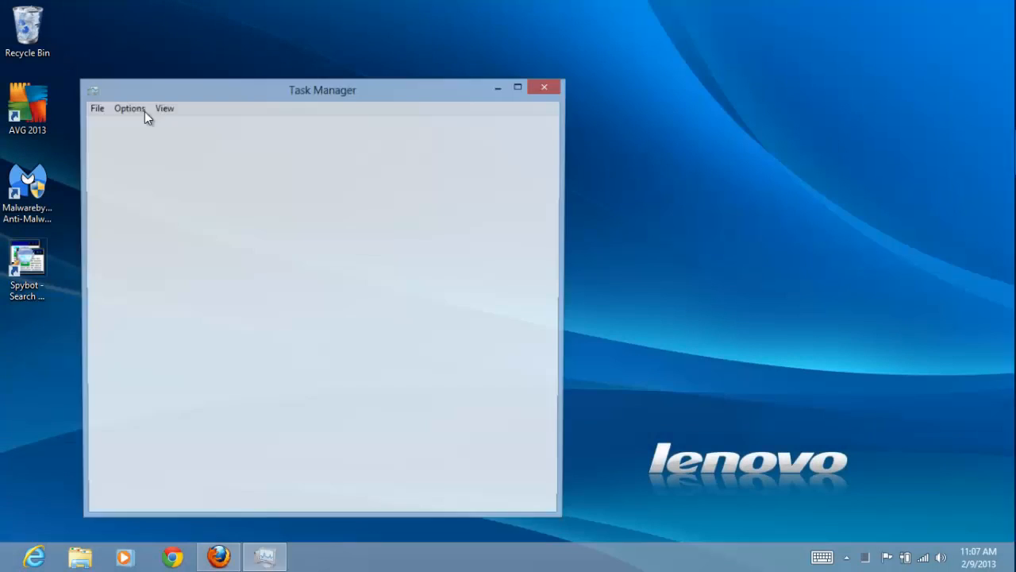
Expand Task Manager to the details view listing 2 apps and 42 background processes.
click(134, 500)
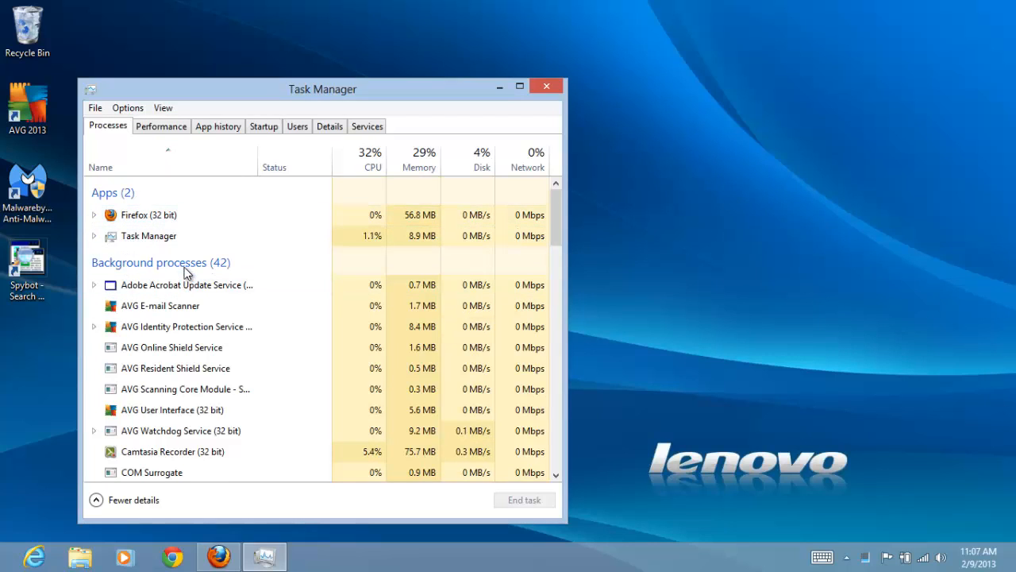
mouse_move(546, 85)
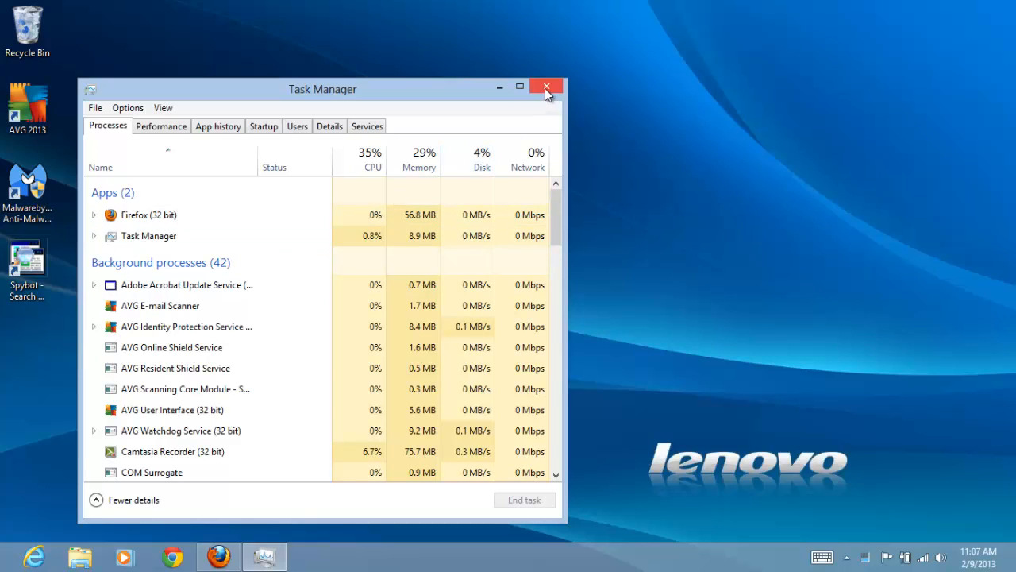
Close Task Manager, reopen it from the taskbar's right-click menu, then close it again.
click(545, 86)
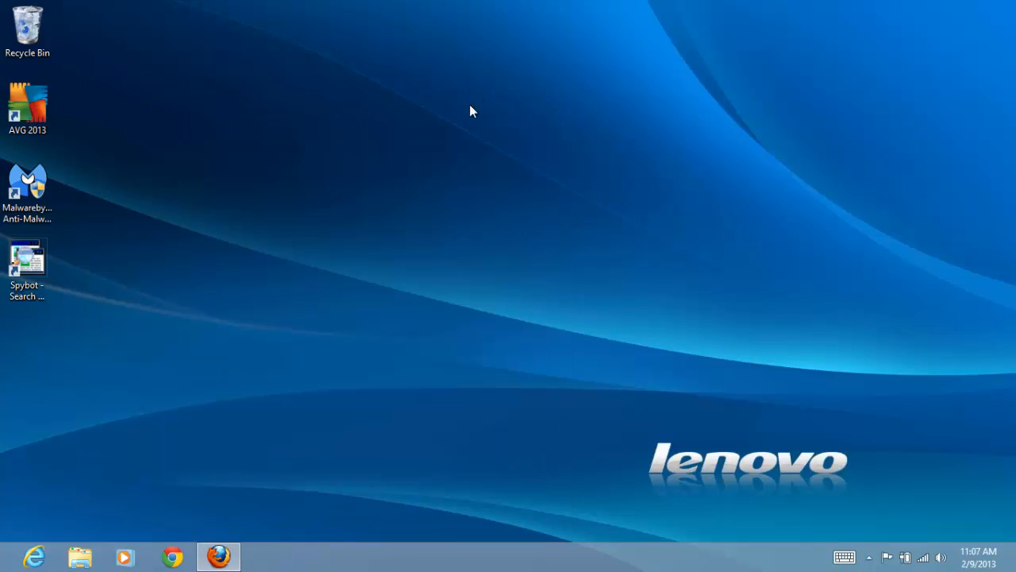
mouse_move(476, 564)
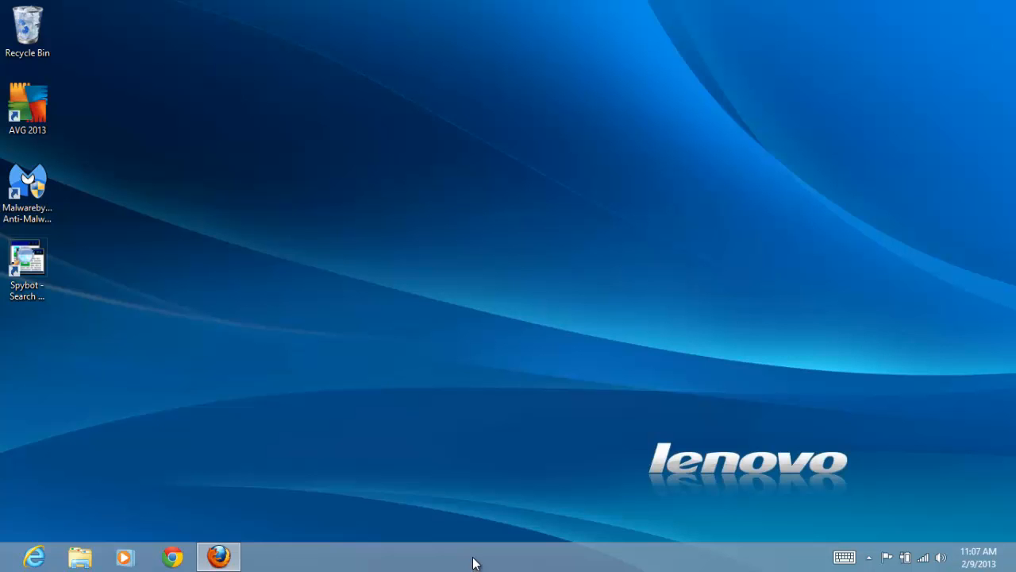
right_click(475, 559)
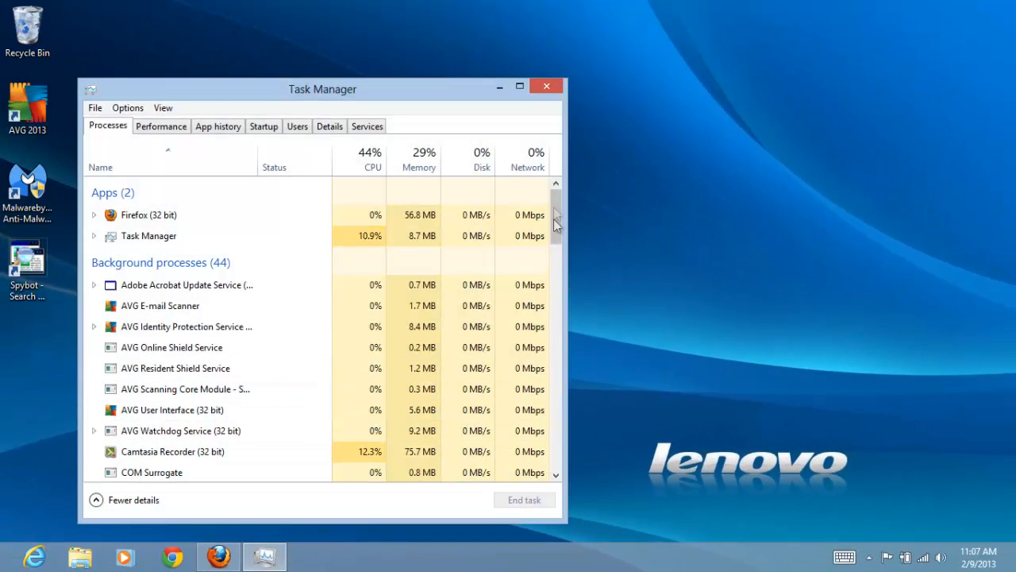
click(546, 86)
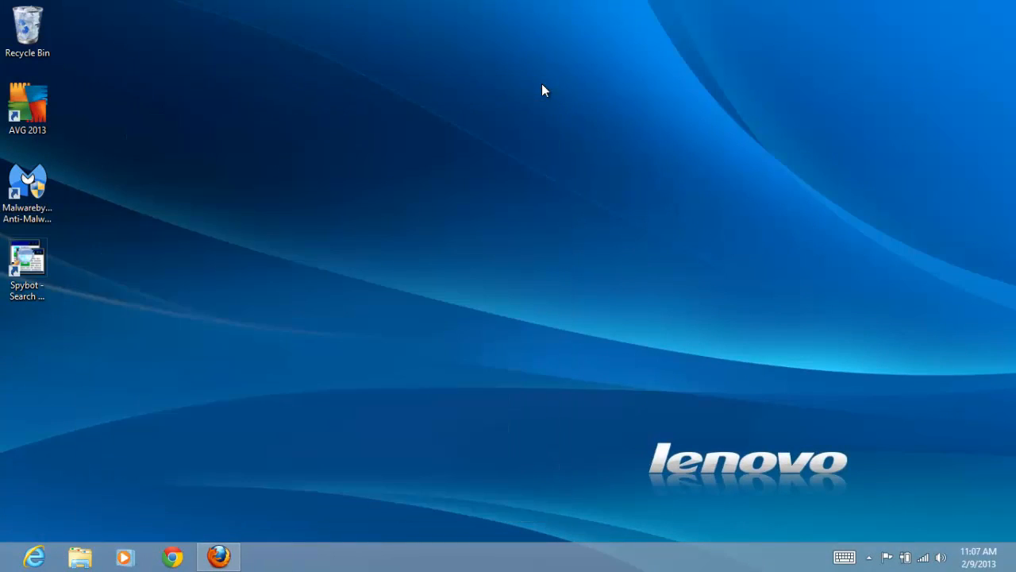
key(ctrl+shift+esc)
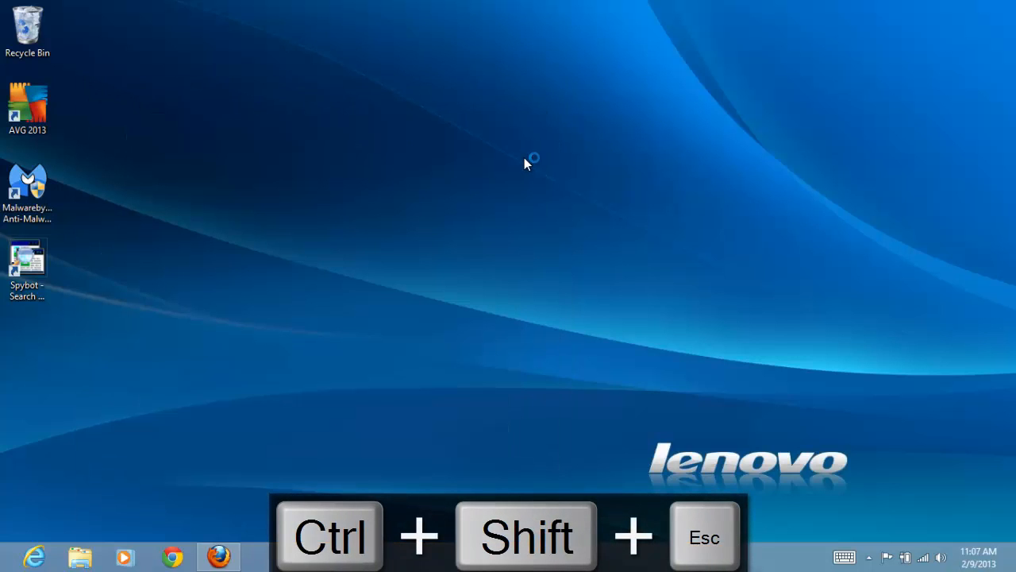
key(ctrl+shift+esc)
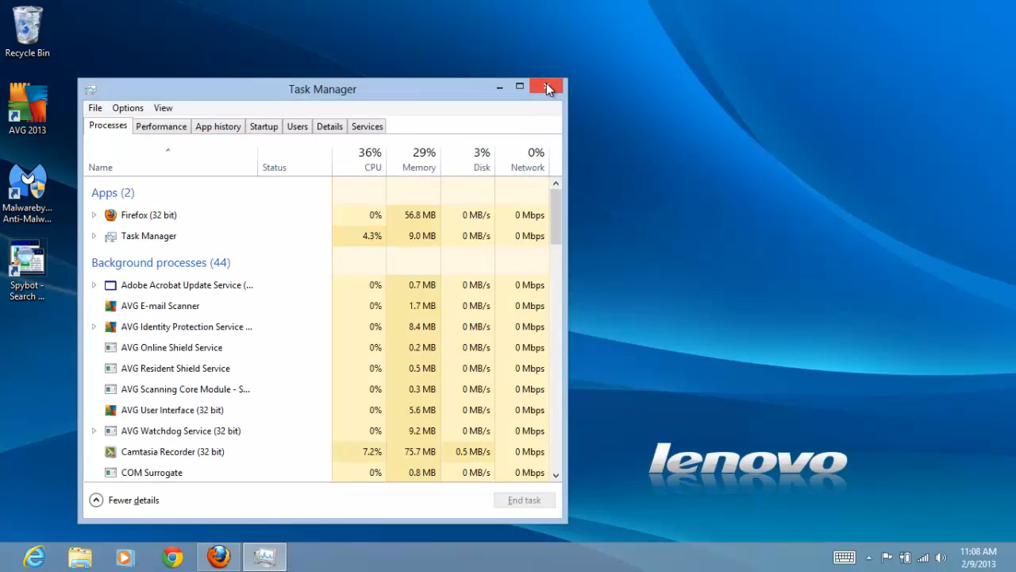
click(546, 87)
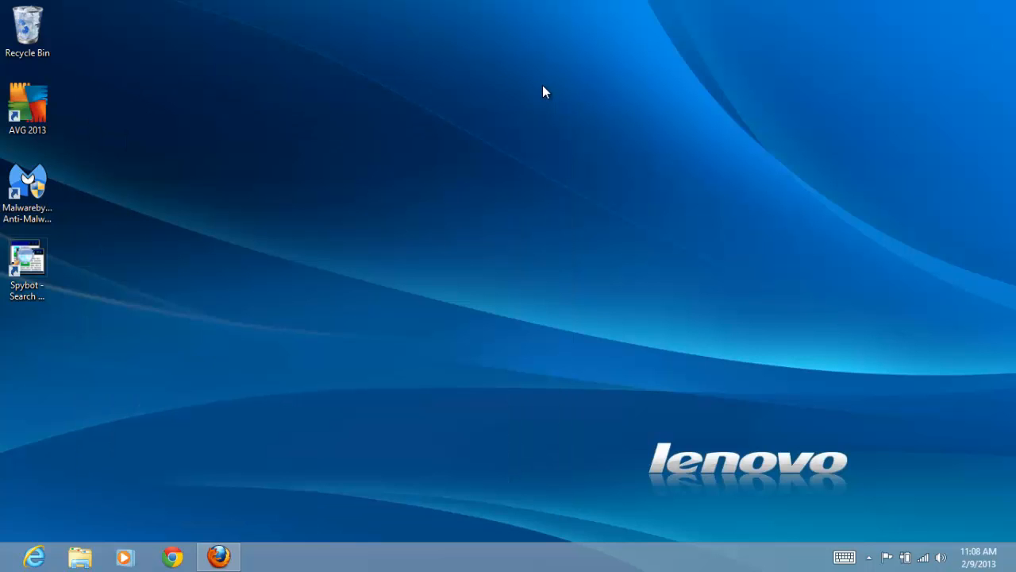
key(Win+X)
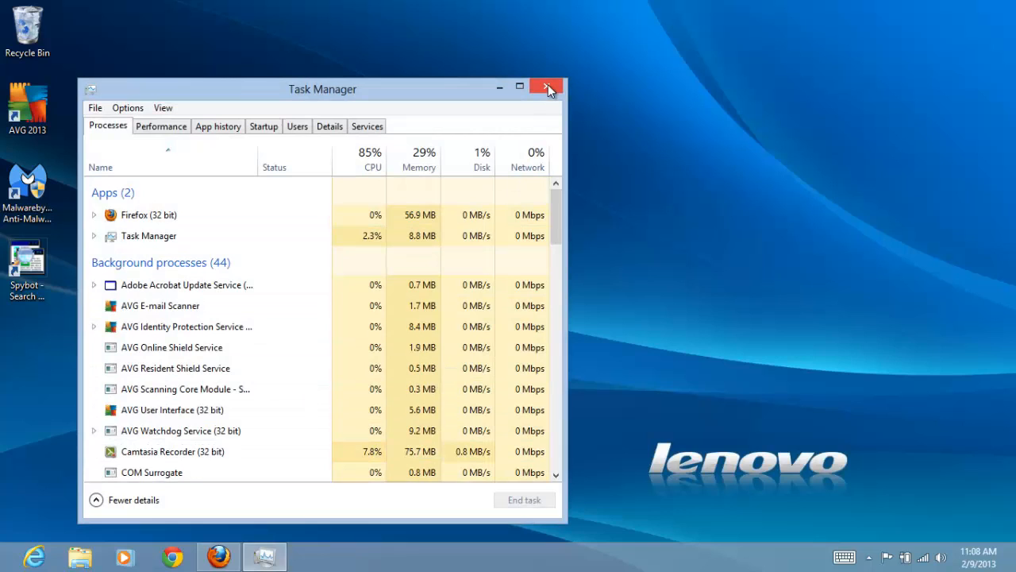
click(547, 87)
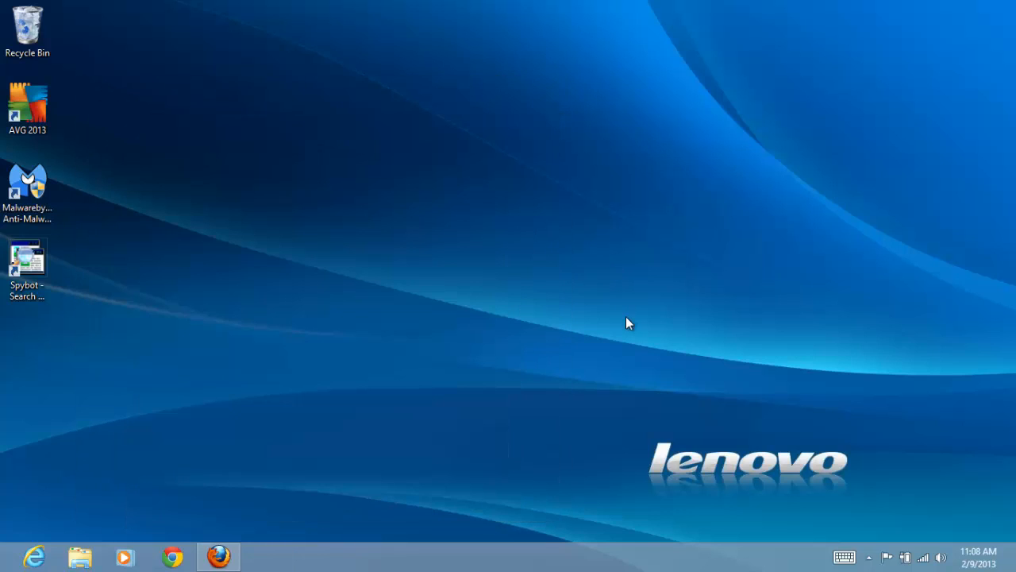